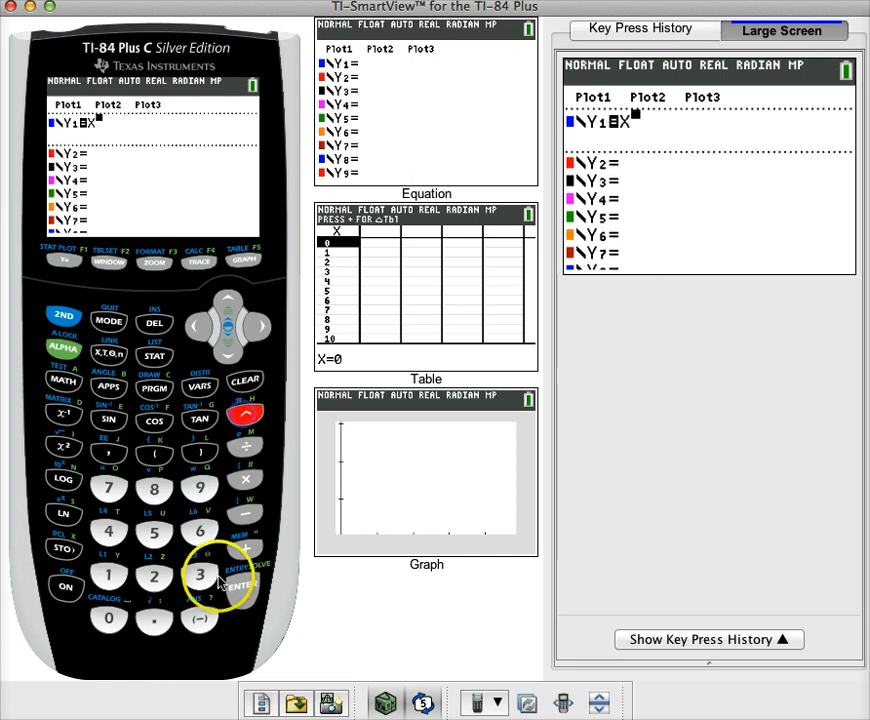
Enter Y1 = X^3+5 and Y2 = 4X²+X in the Y= editor
left_click(245, 517)
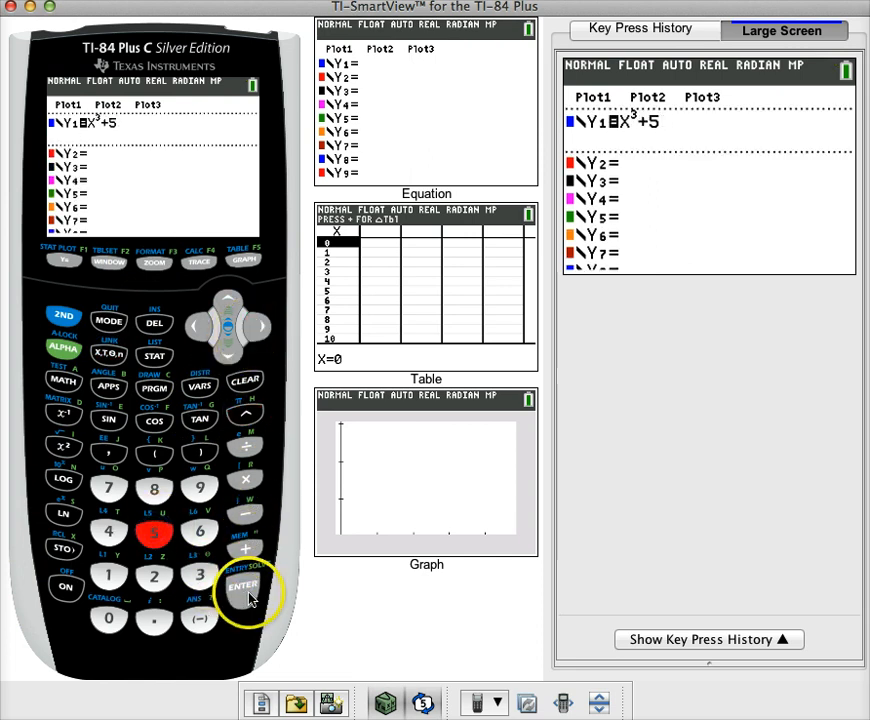
left_click(243, 585)
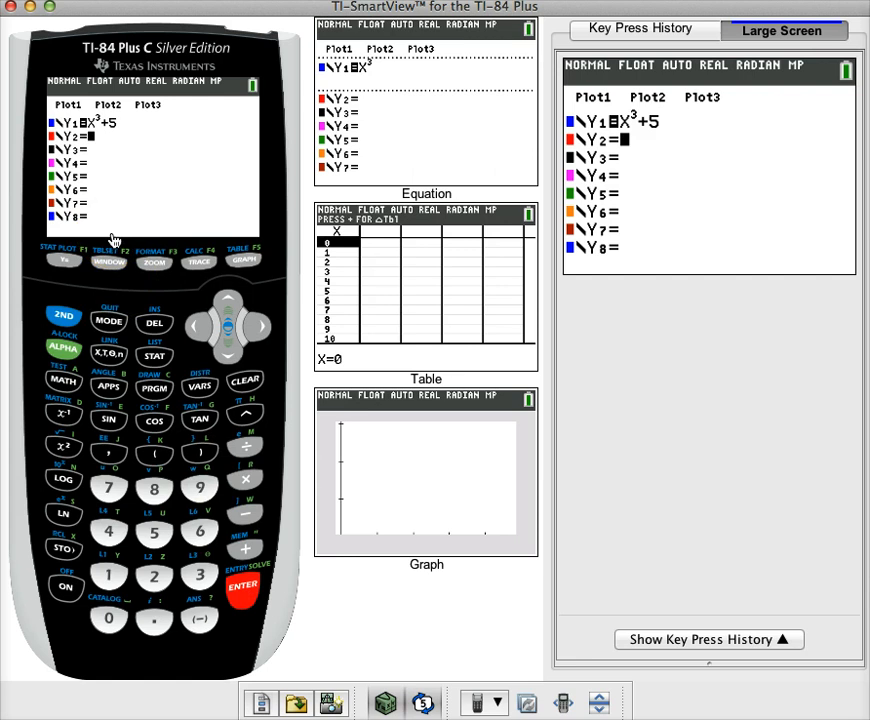
left_click(108, 531)
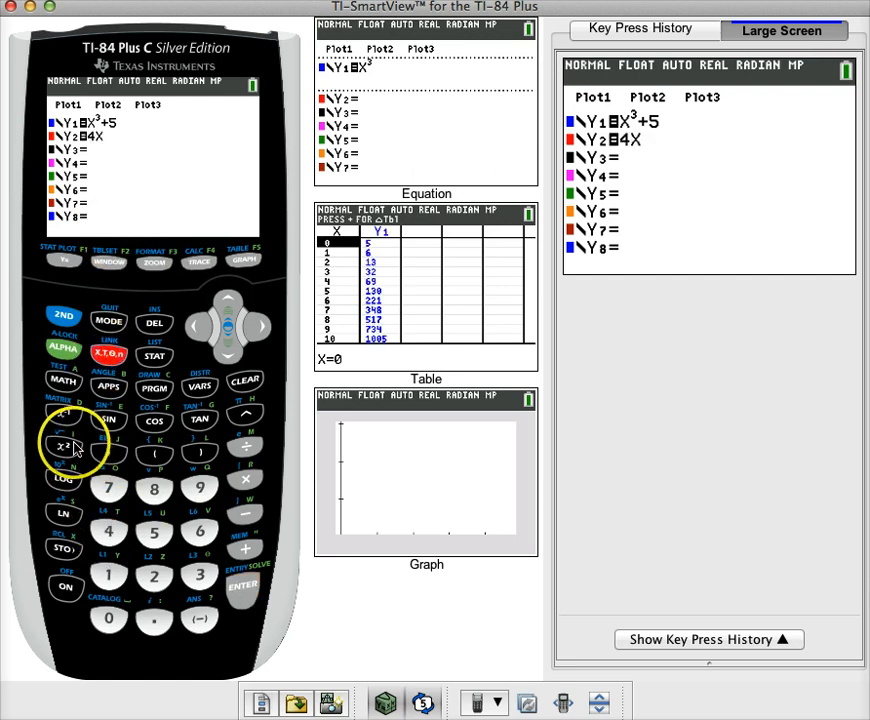
left_click(63, 446)
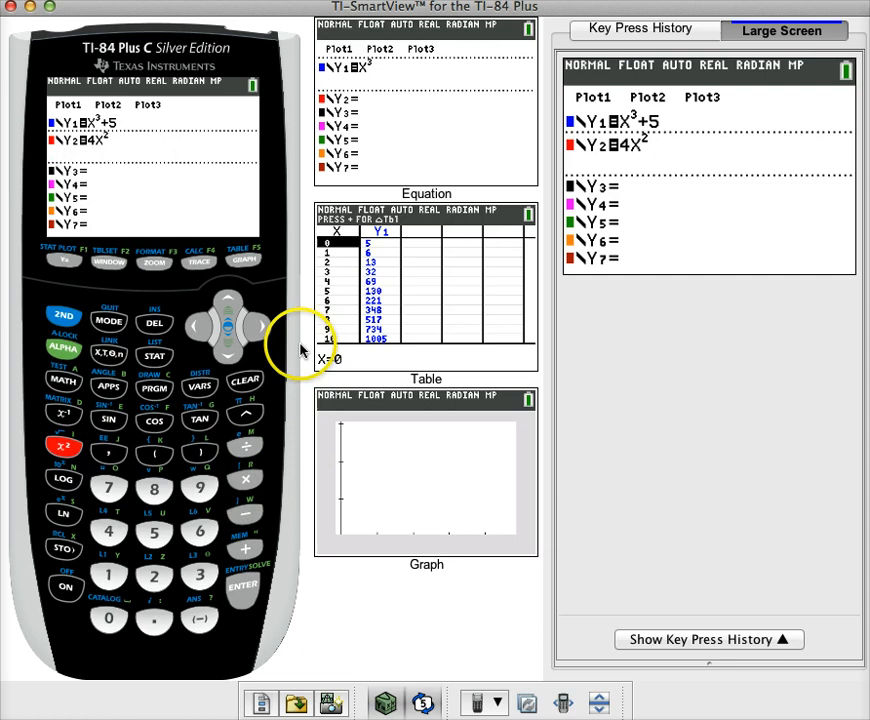
left_click(245, 548)
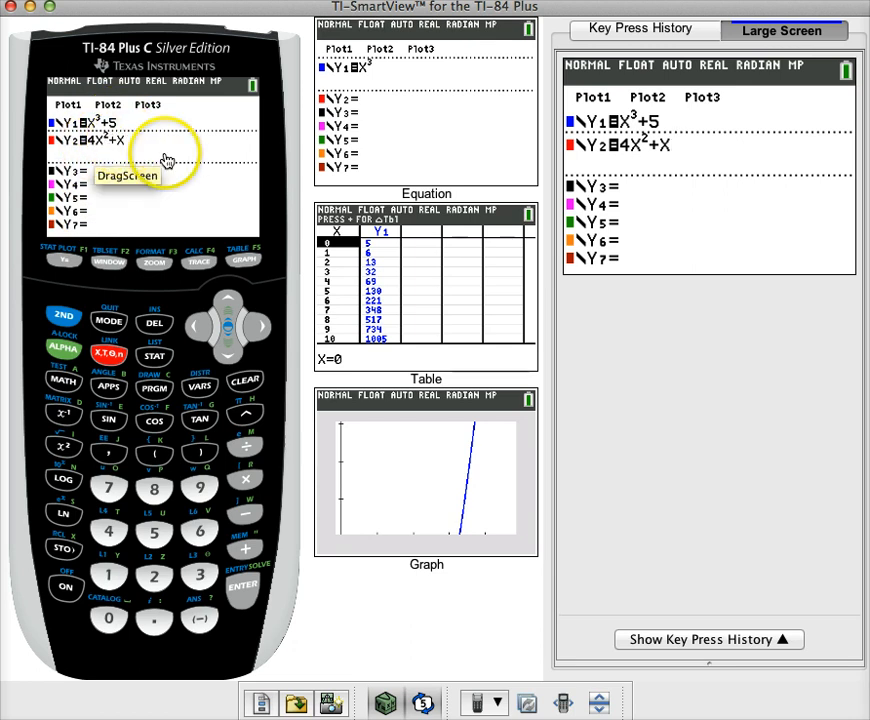
mouse_move(155, 263)
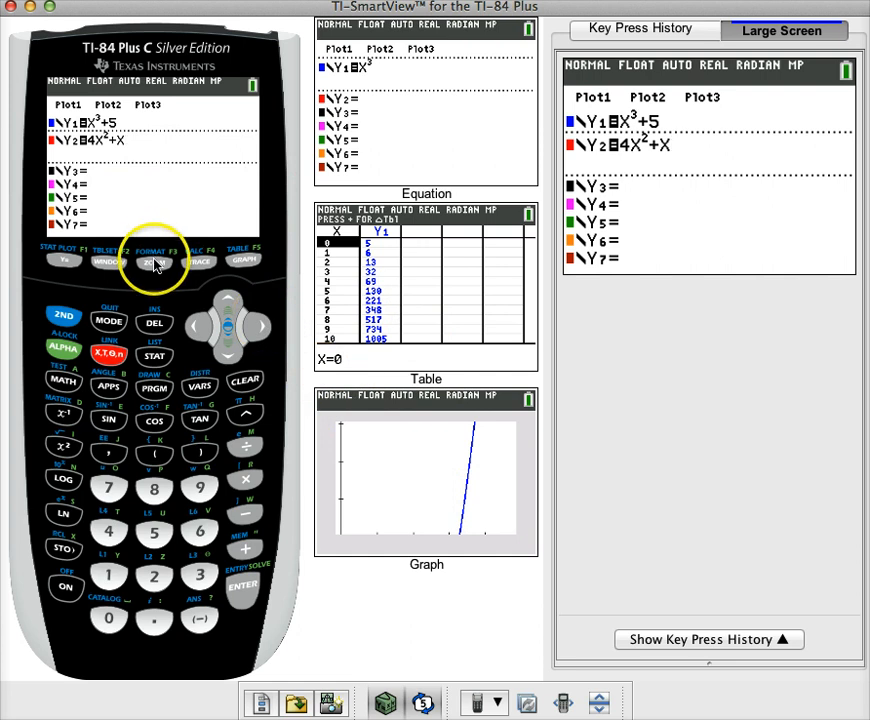
Apply ZStandard so Y1 and Y2 graph in the standard window
left_click(153, 263)
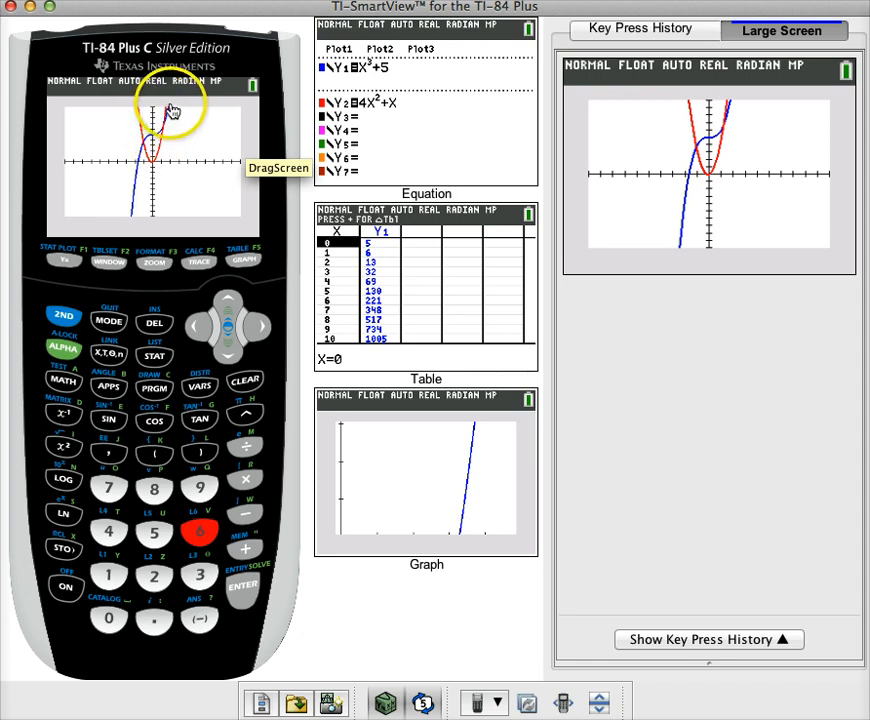
mouse_move(185, 35)
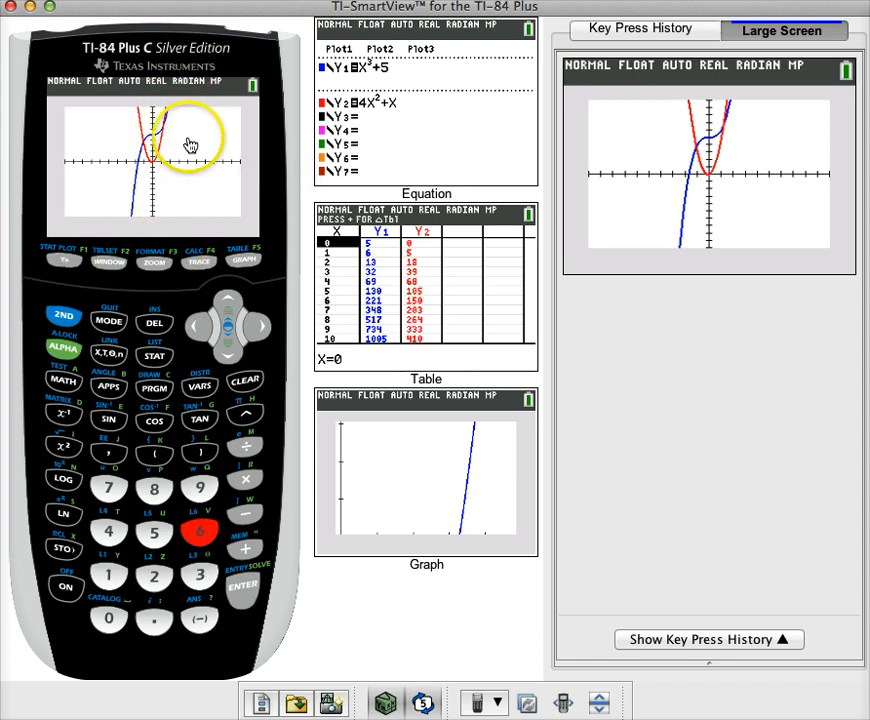
left_click(154, 262)
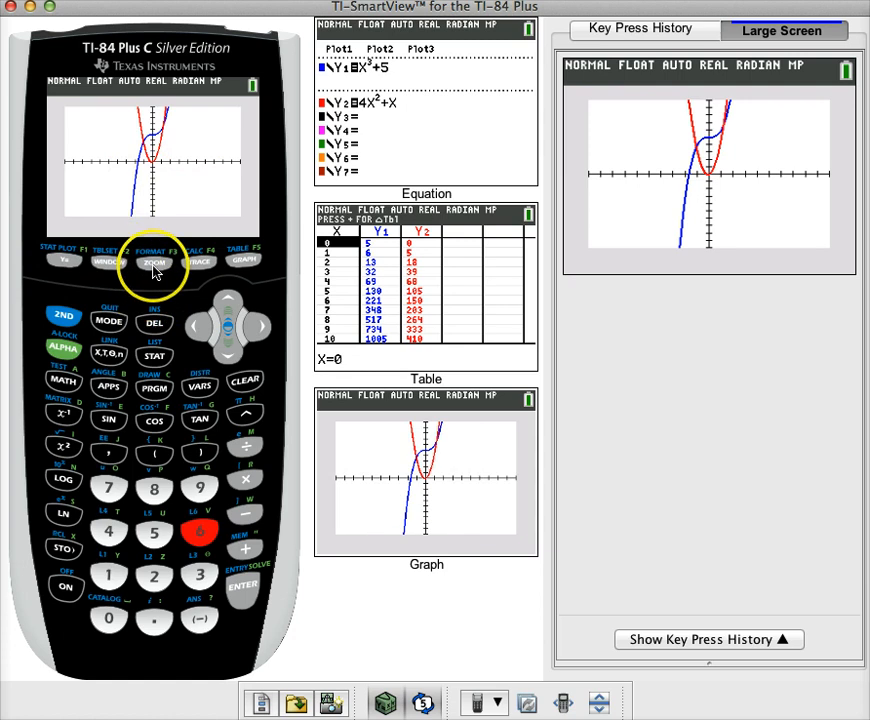
Zoom in centred on the y-axis at Y≈5.49
left_click(154, 262)
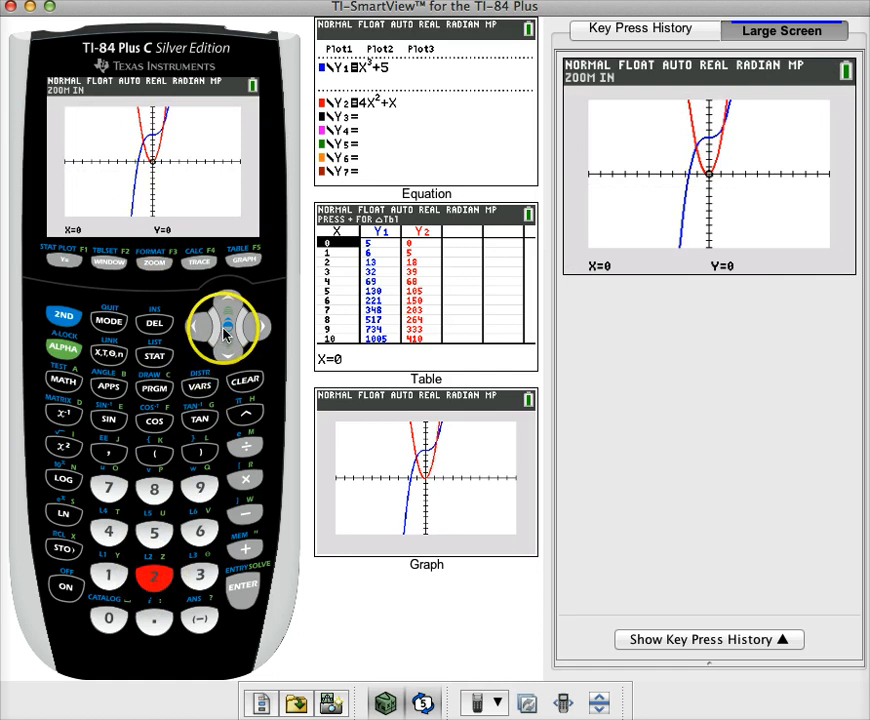
left_click(228, 305)
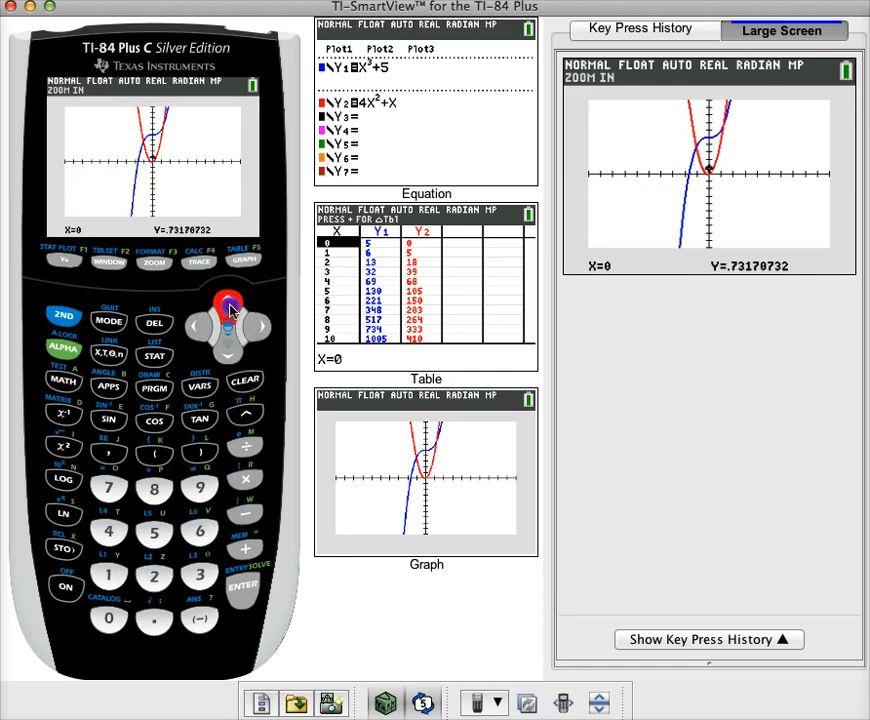
left_click(228, 302)
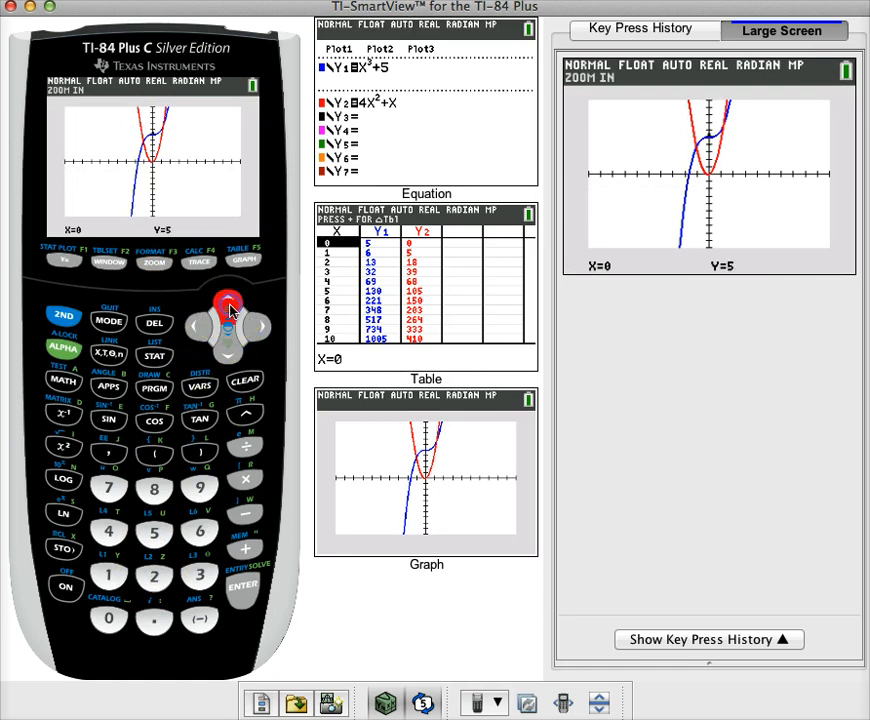
left_click(228, 307)
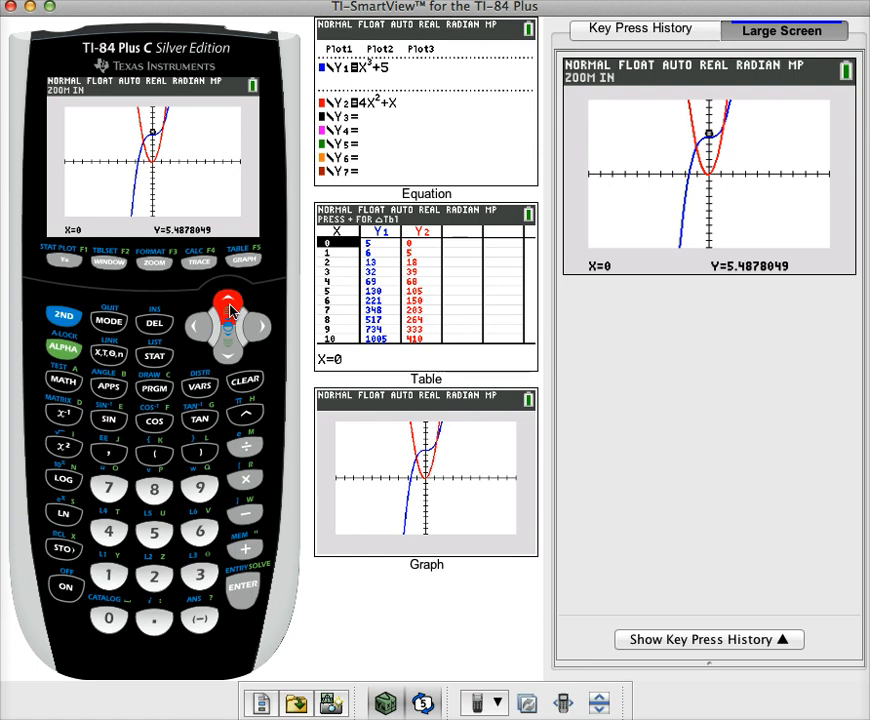
left_click(243, 588)
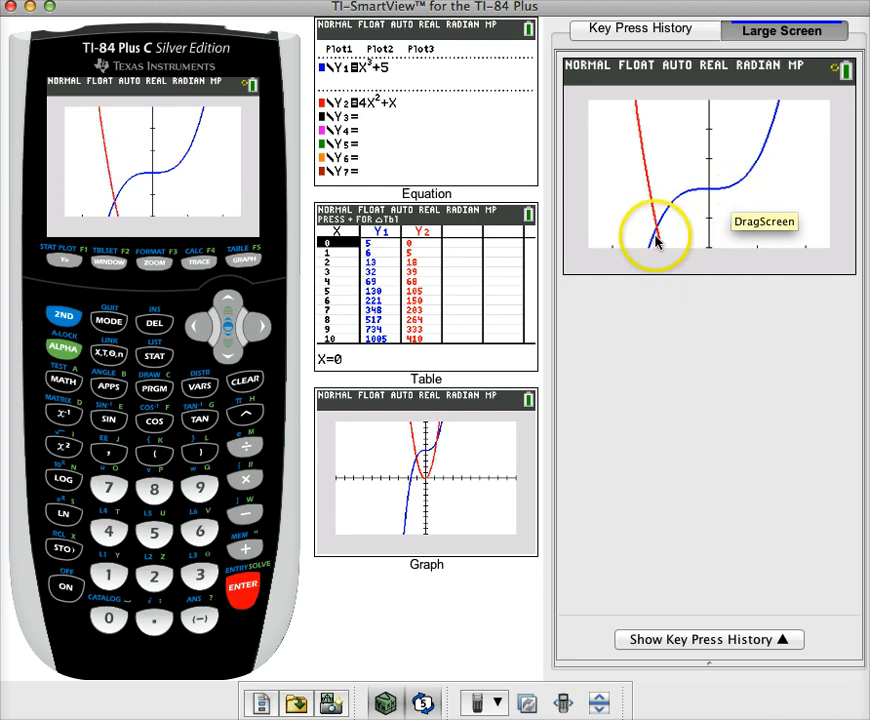
left_click_drag(655, 240, 668, 222)
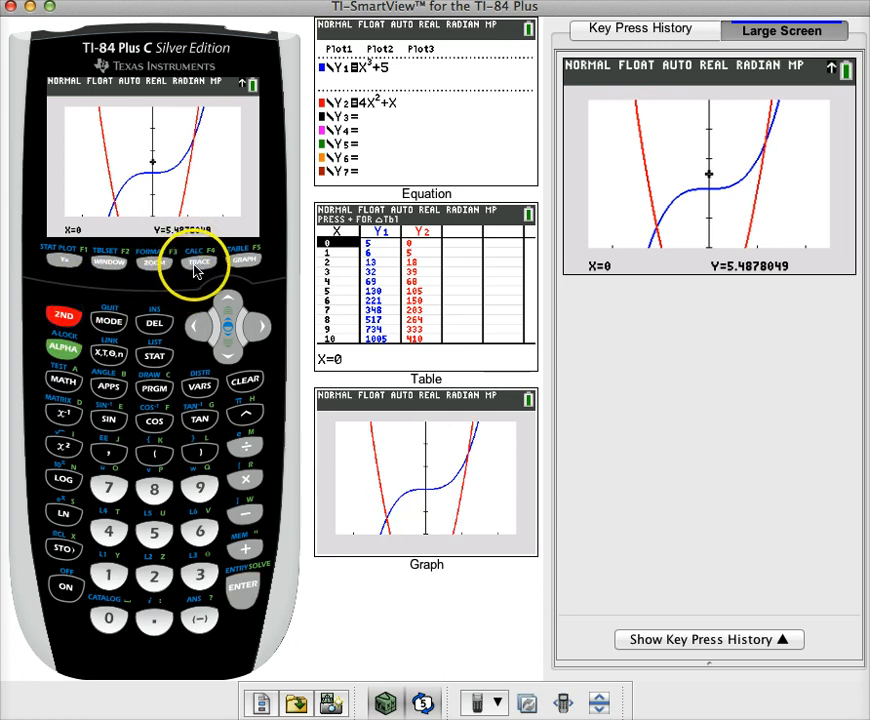
Use intersect near the left crossing to get X≈-1.0938, Y≈3.6915
left_click(197, 261)
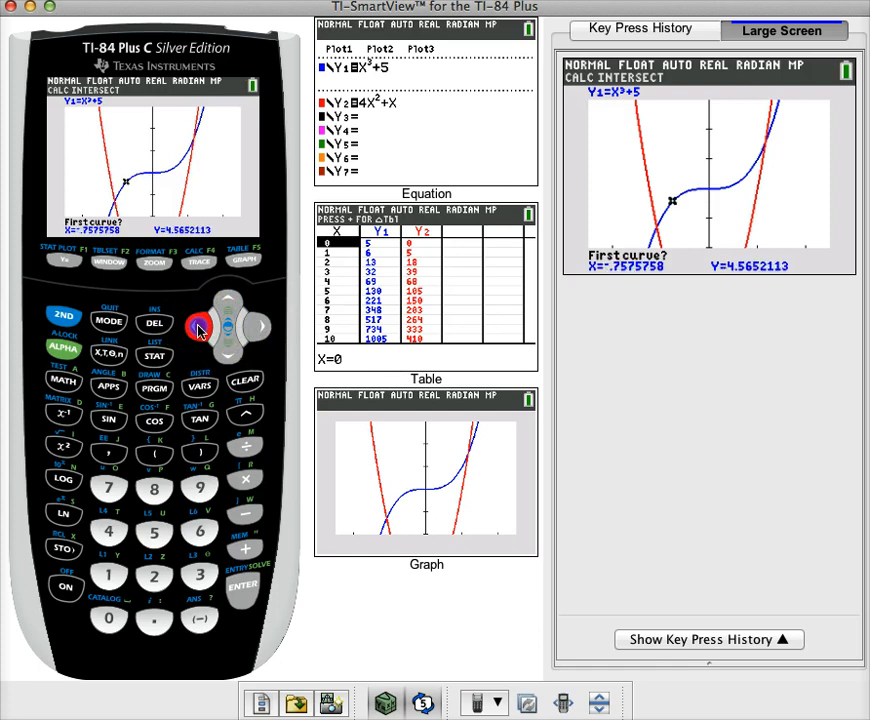
left_click(197, 328)
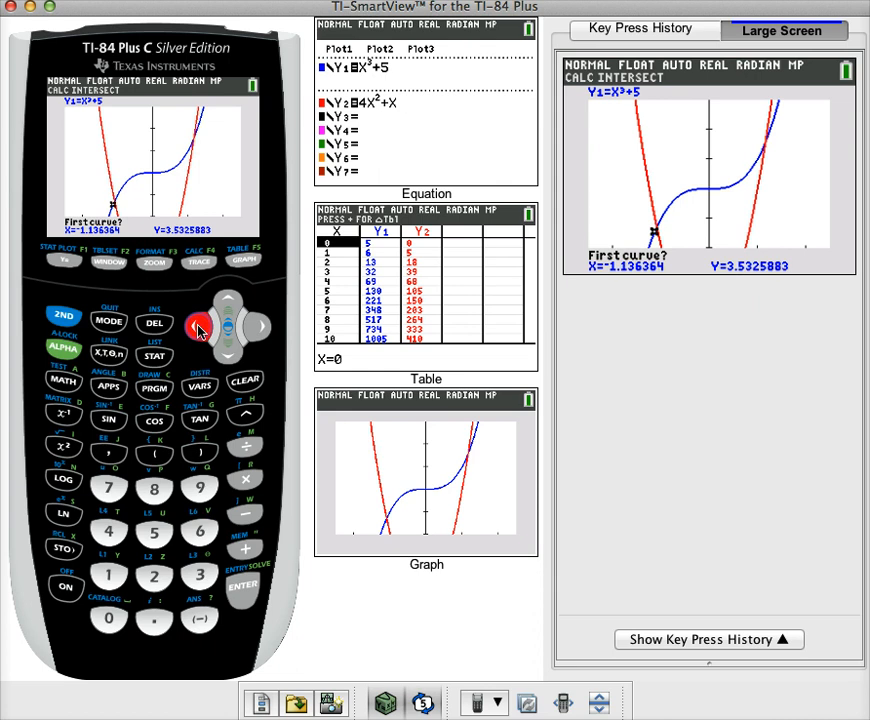
left_click(243, 587)
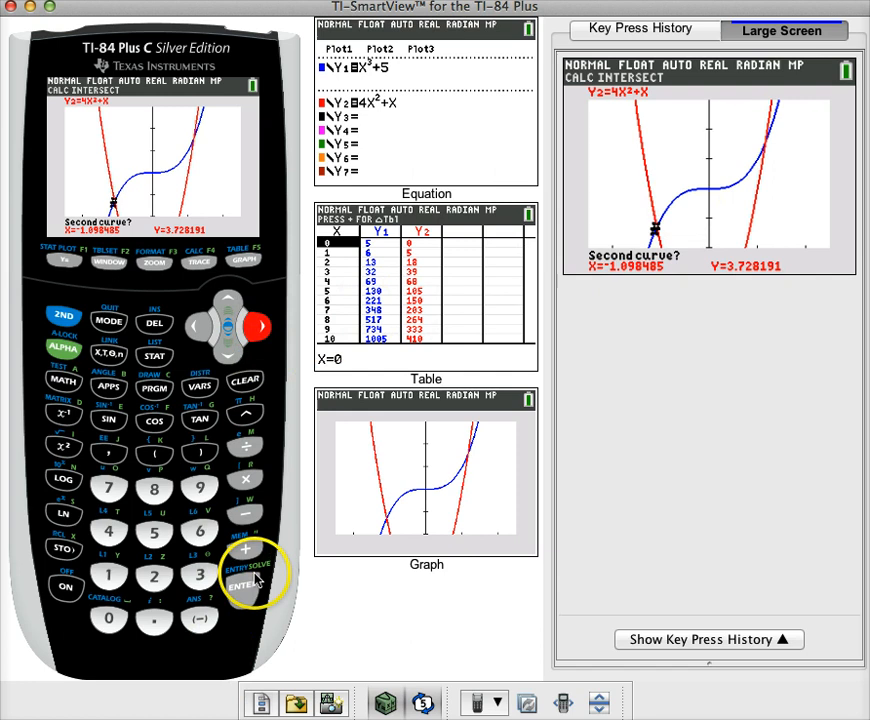
left_click(243, 585)
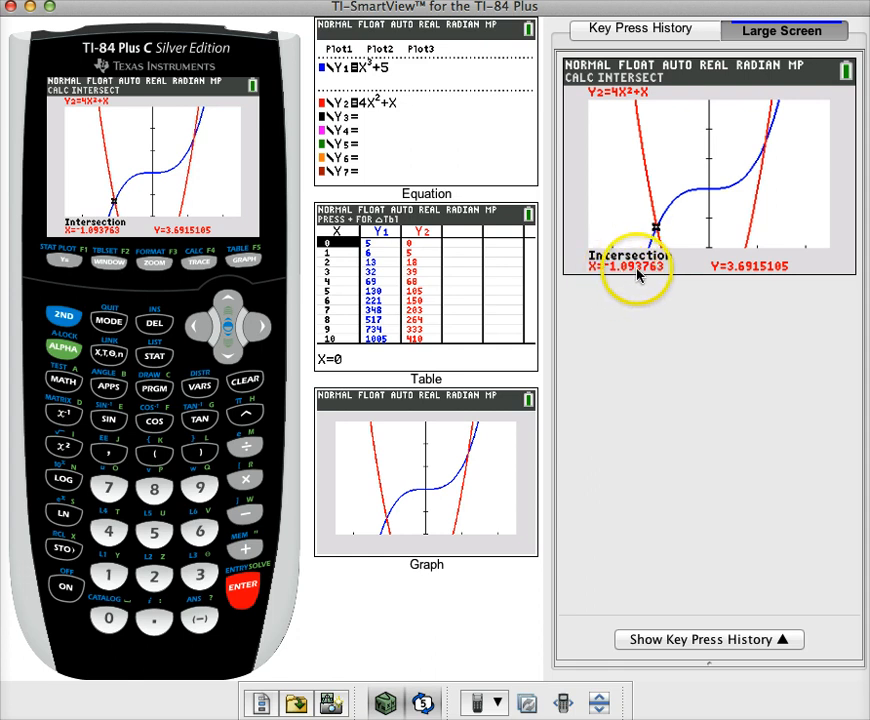
mouse_move(205, 262)
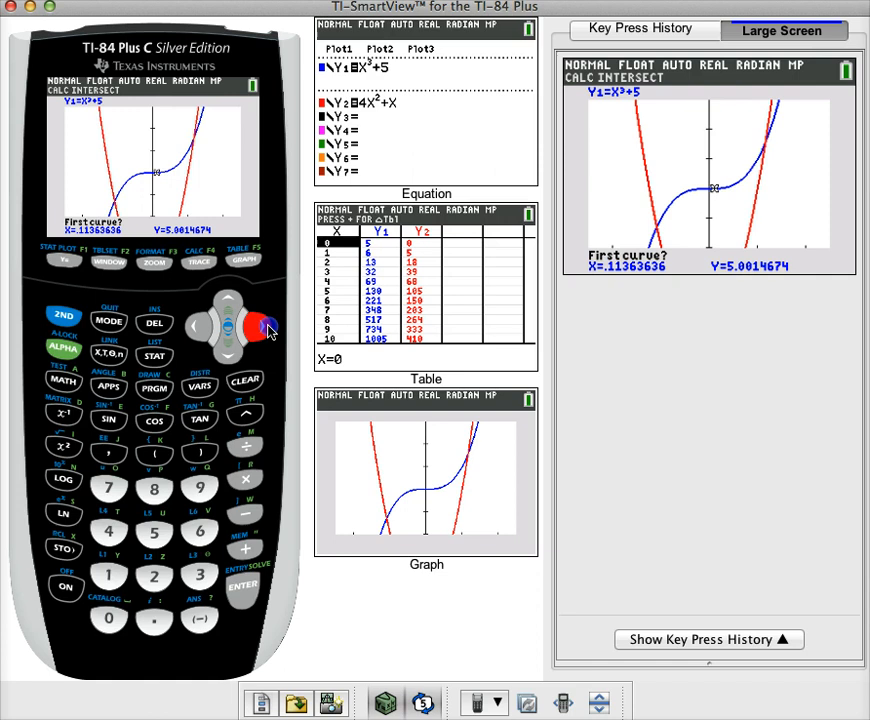
Trace right to the middle crossing and compute the intersection near X≈1.17
left_click(258, 328)
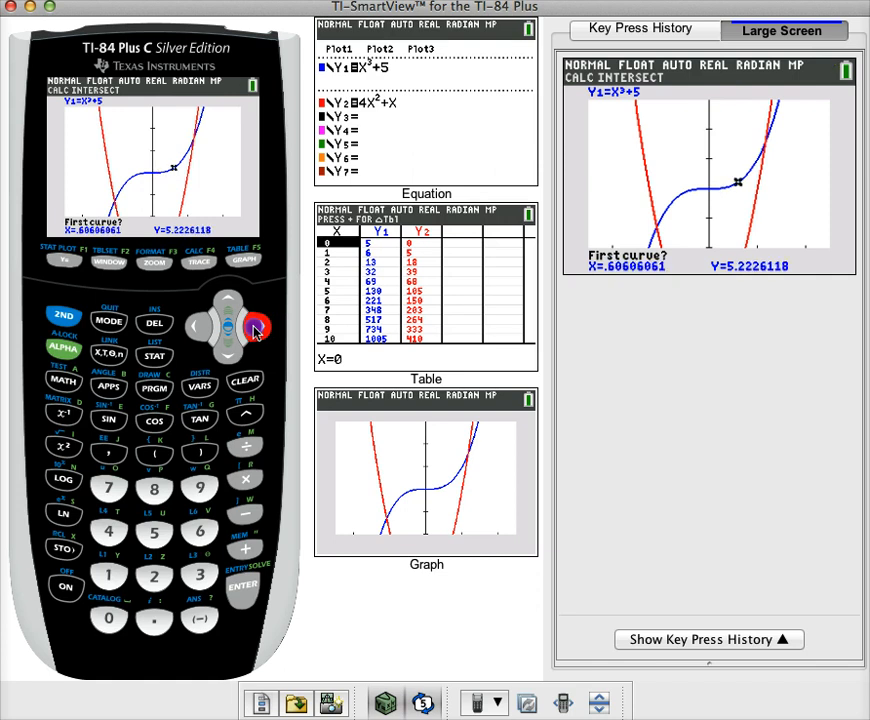
left_click(255, 327)
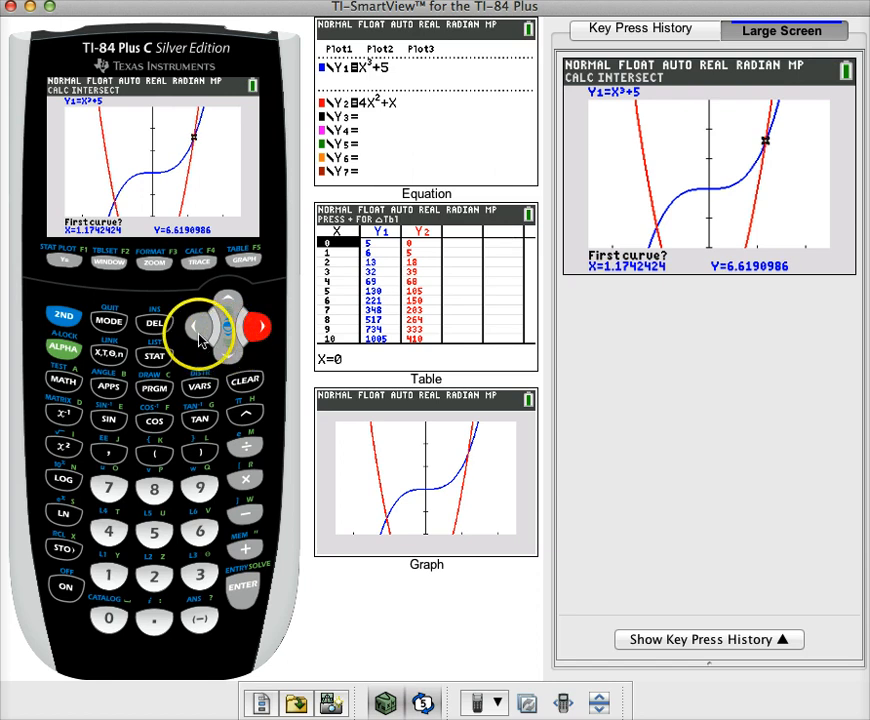
left_click(243, 585)
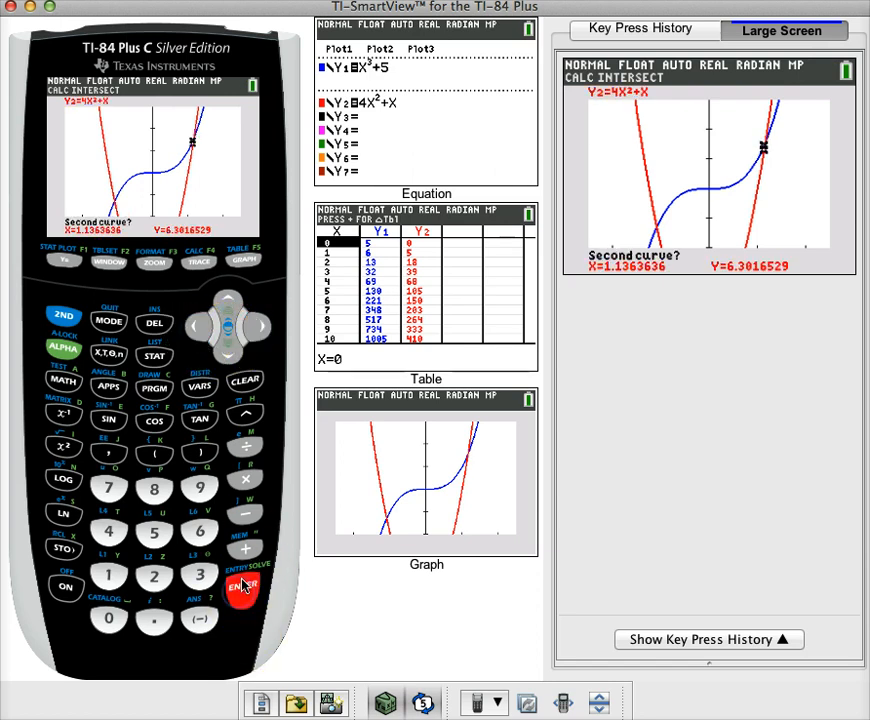
left_click(258, 325)
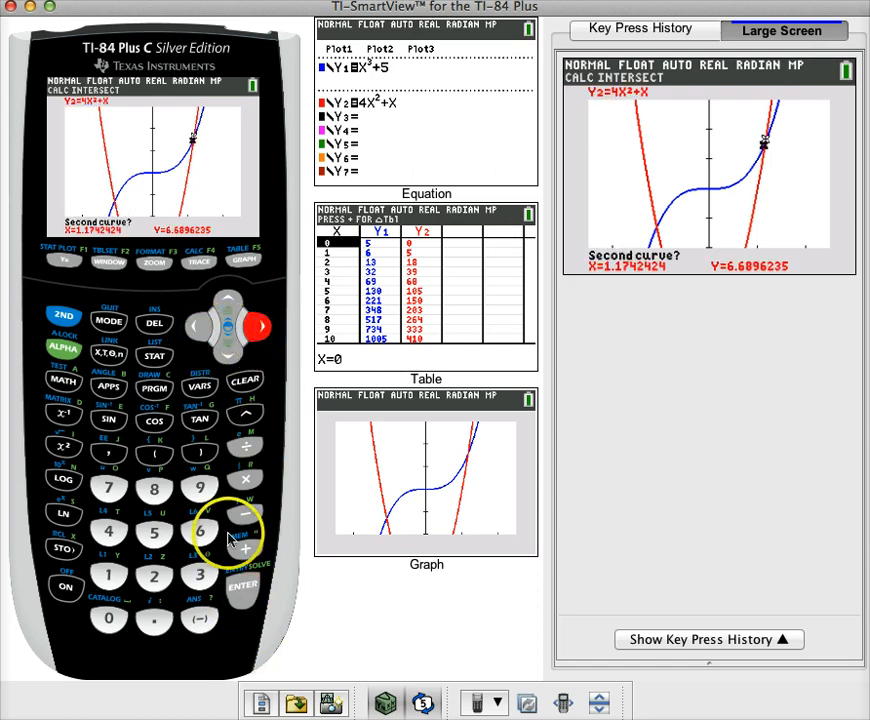
left_click(243, 586)
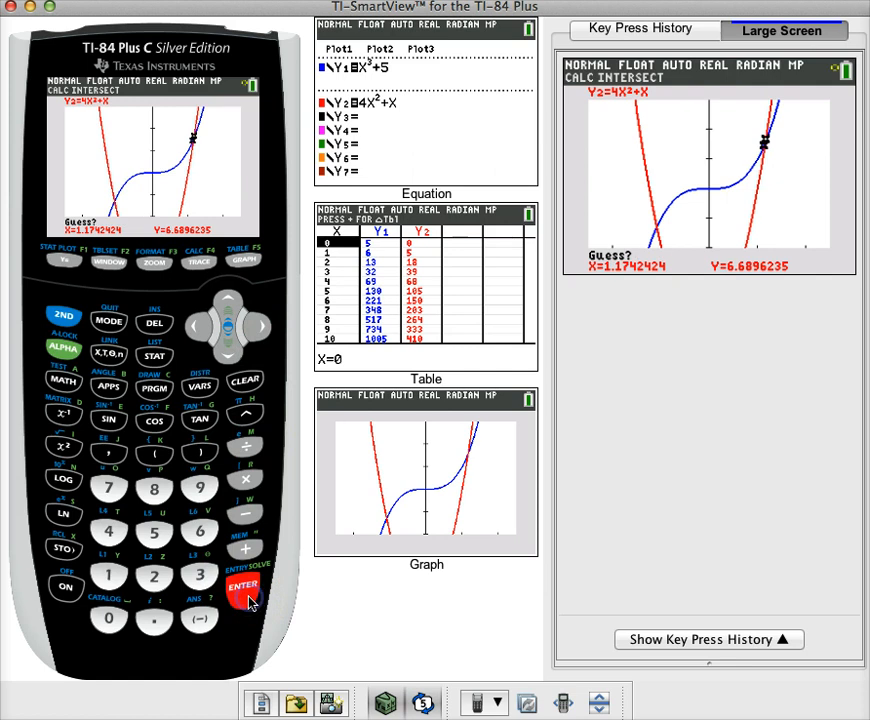
left_click(244, 587)
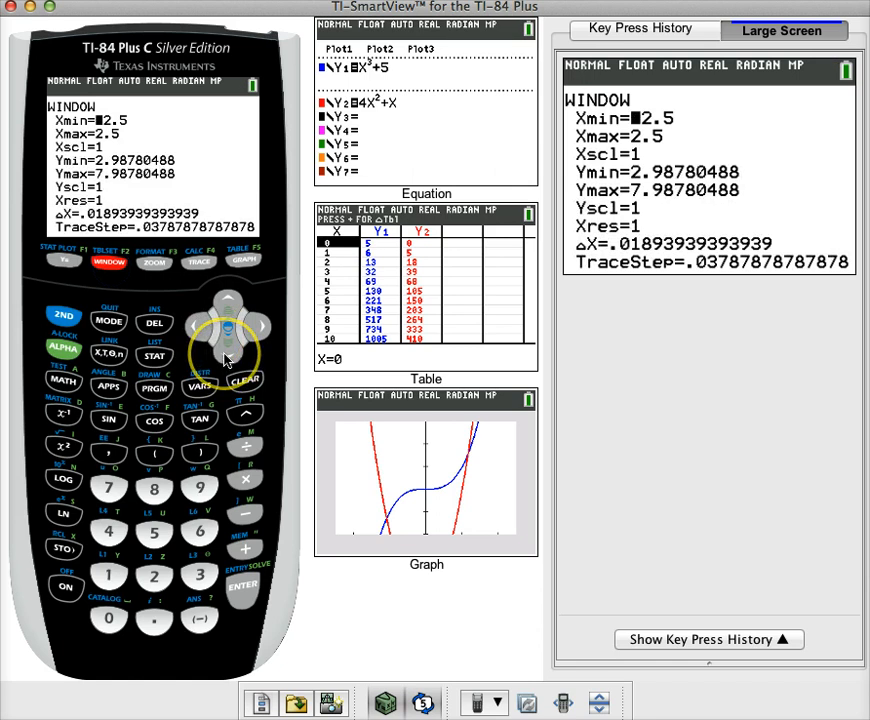
Set Ymax to 70 and Yscl to 5, then redraw the graph
left_click(225, 355)
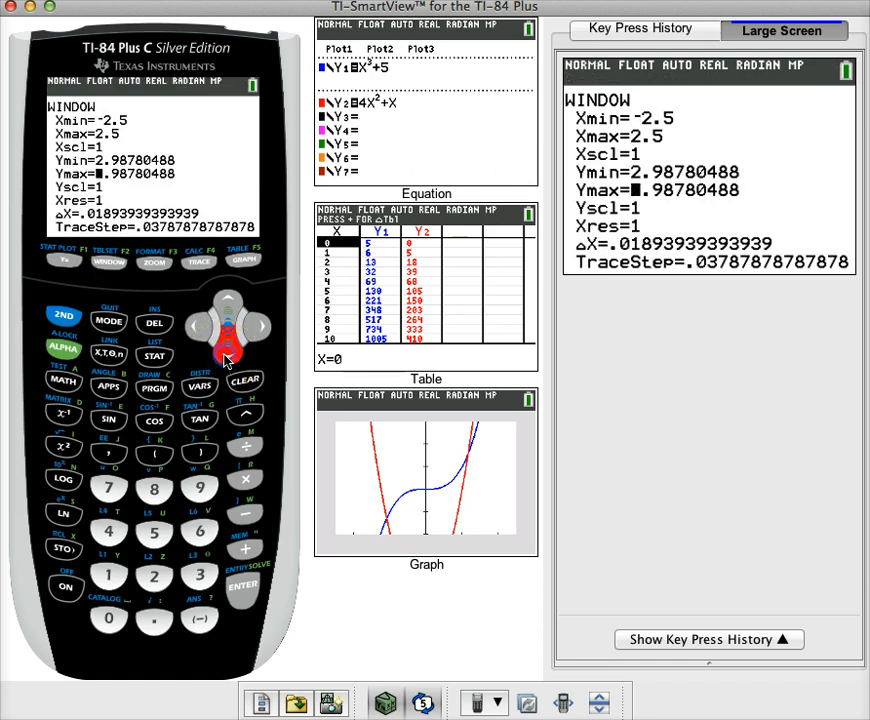
left_click(108, 489)
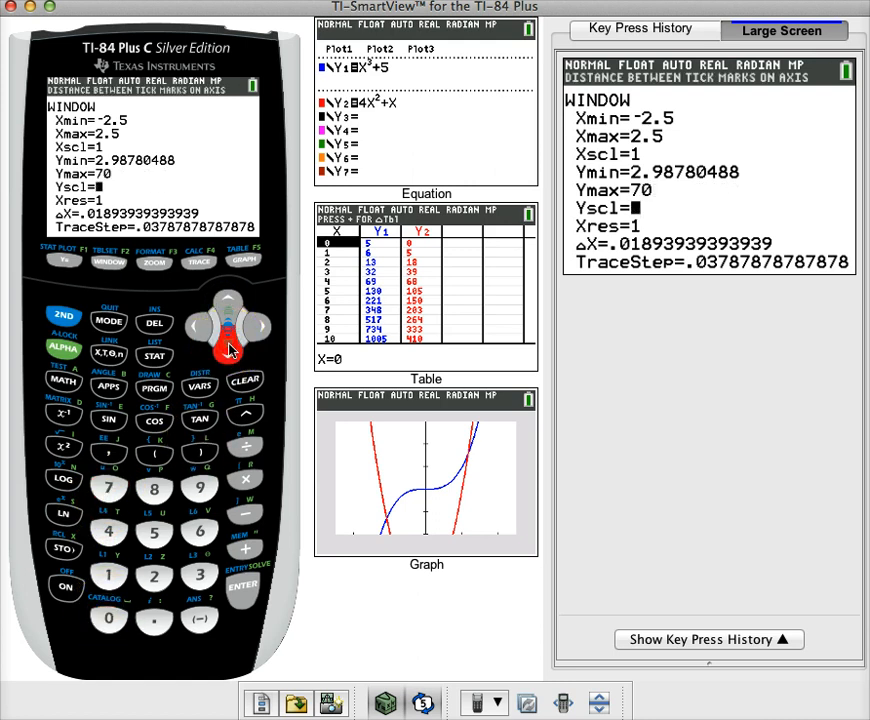
left_click(154, 530)
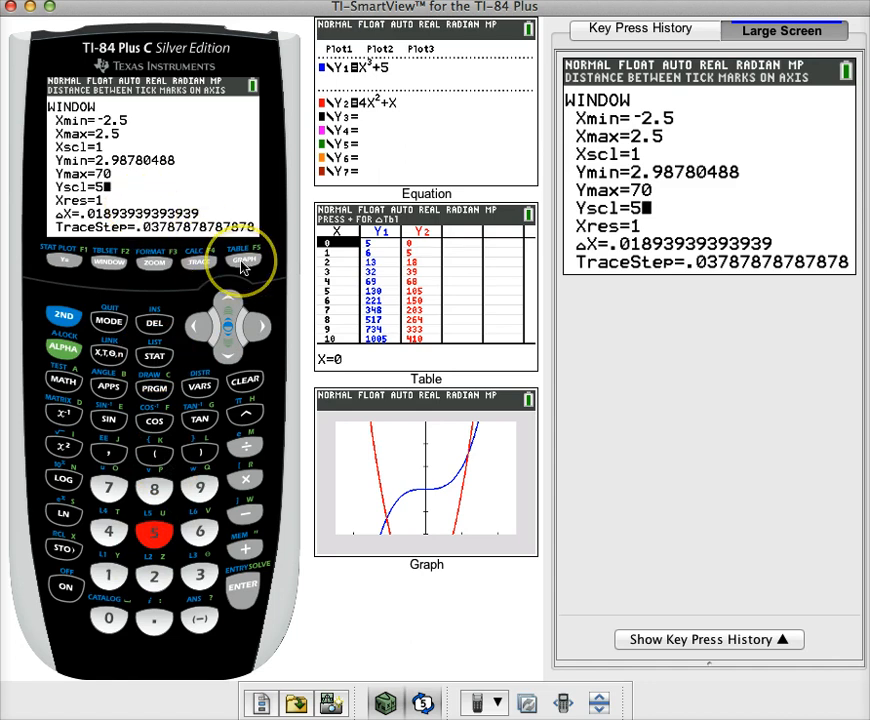
left_click(243, 260)
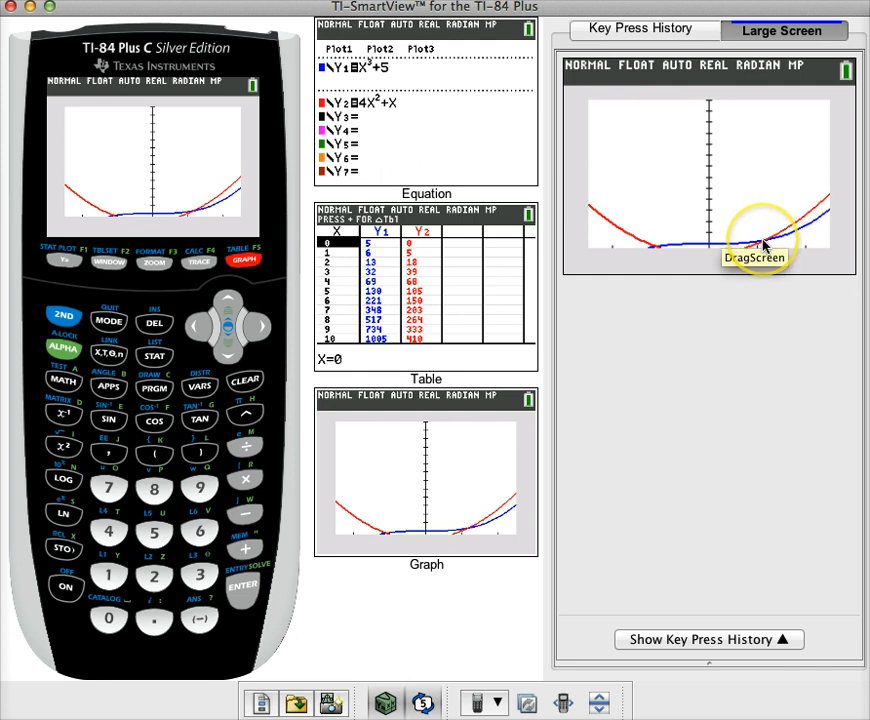
mouse_move(148, 308)
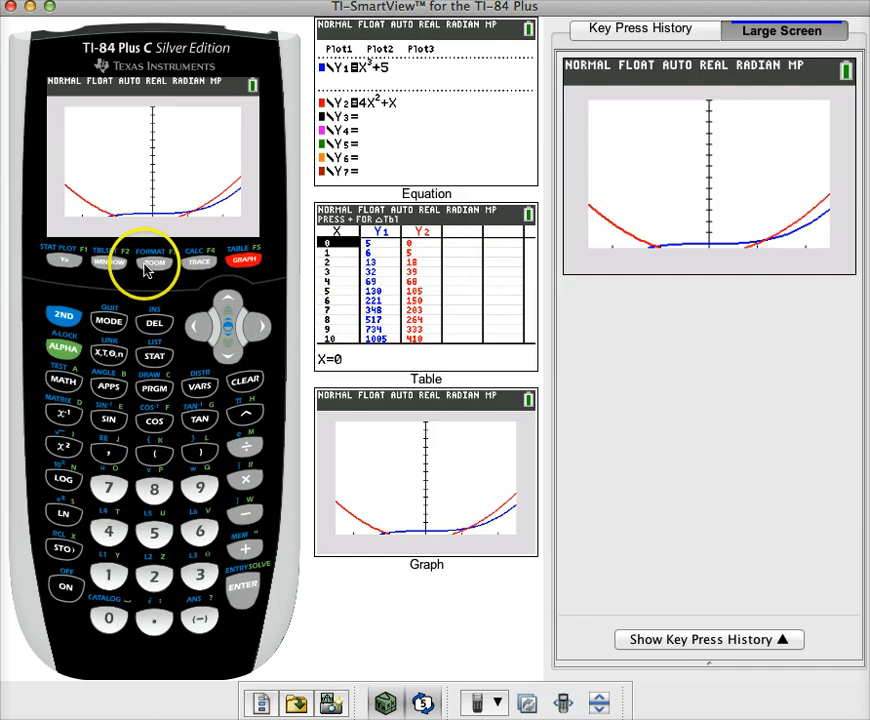
Return the graph to the ZStandard viewing window
left_click(153, 261)
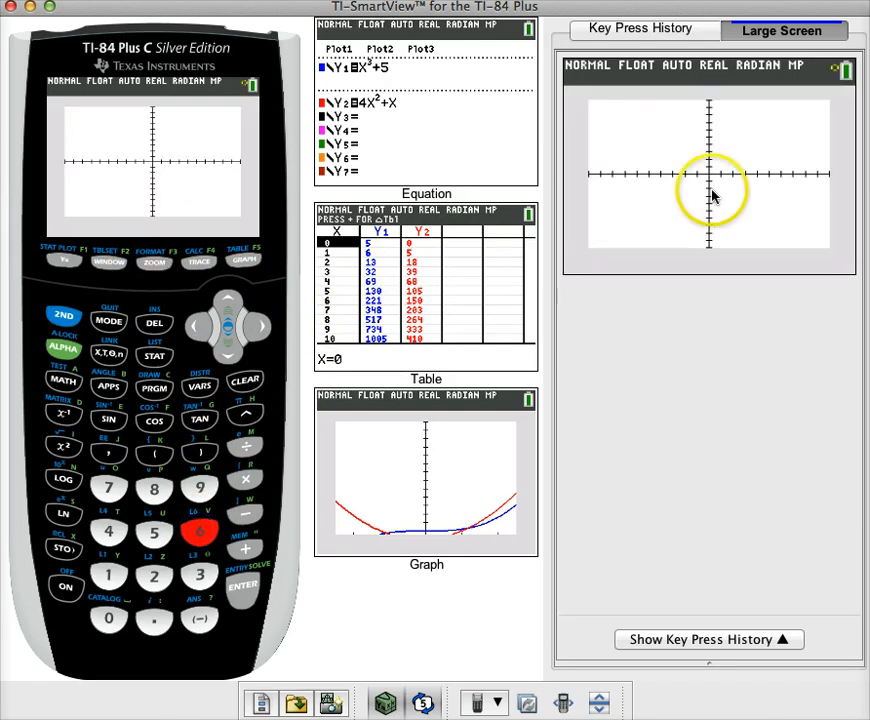
mouse_move(695, 272)
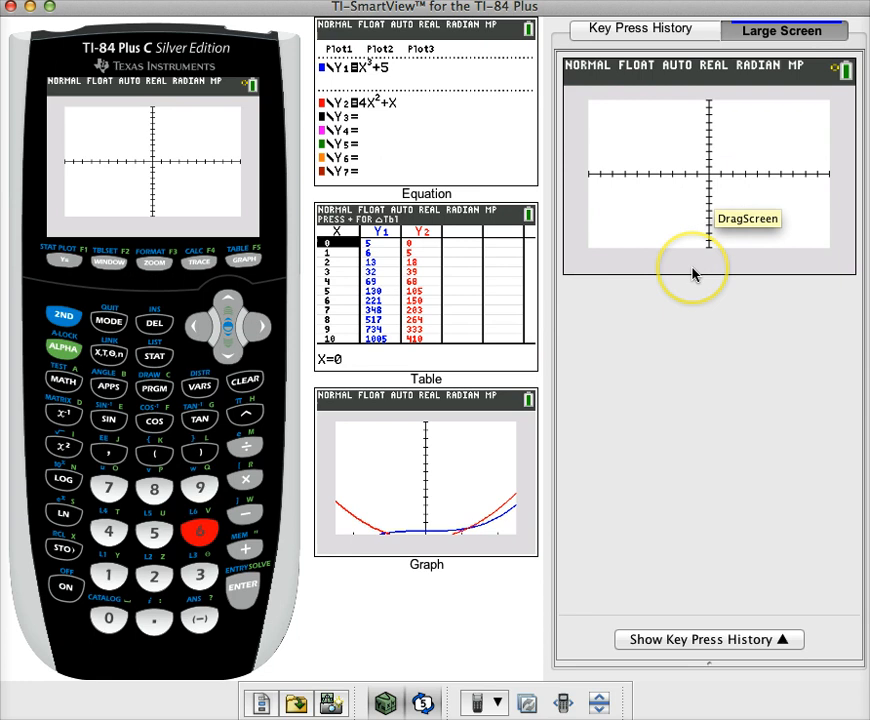
left_click_drag(695, 270, 730, 128)
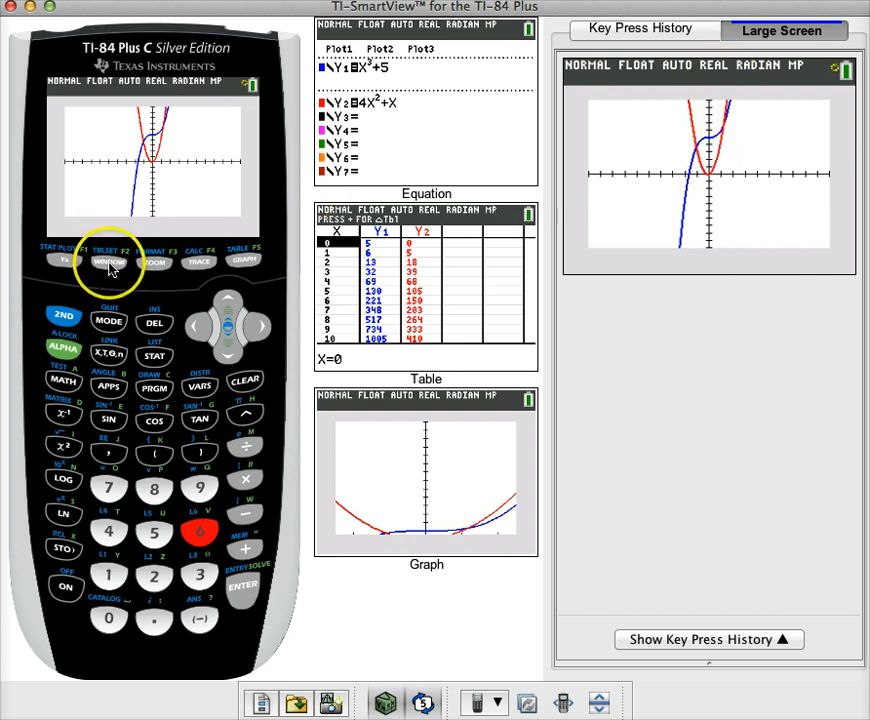
Set Ymax 70 and Yscl 10 in the window settings and regraph
left_click(108, 262)
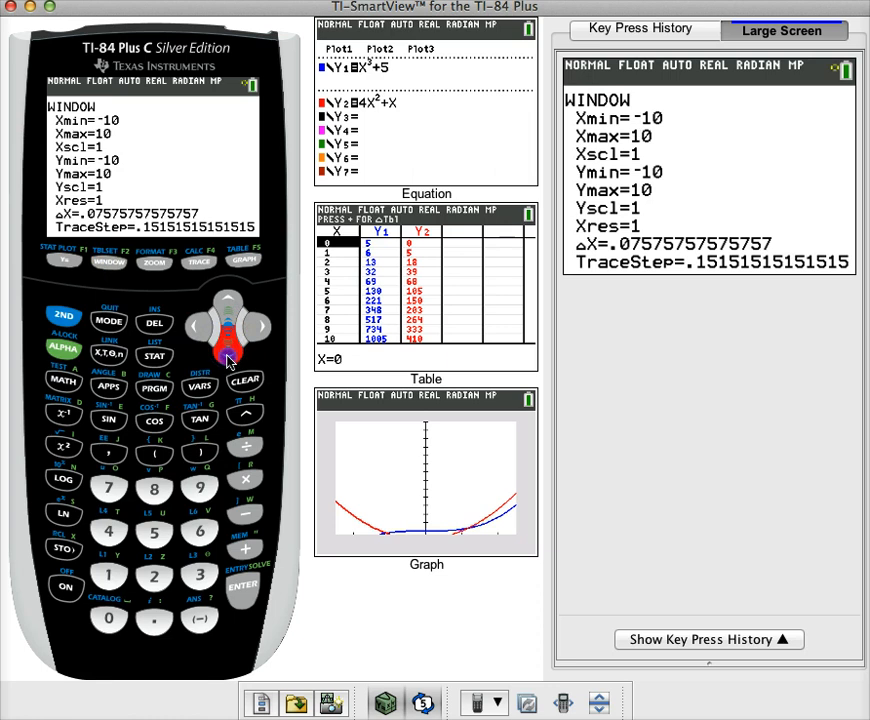
left_click(228, 356)
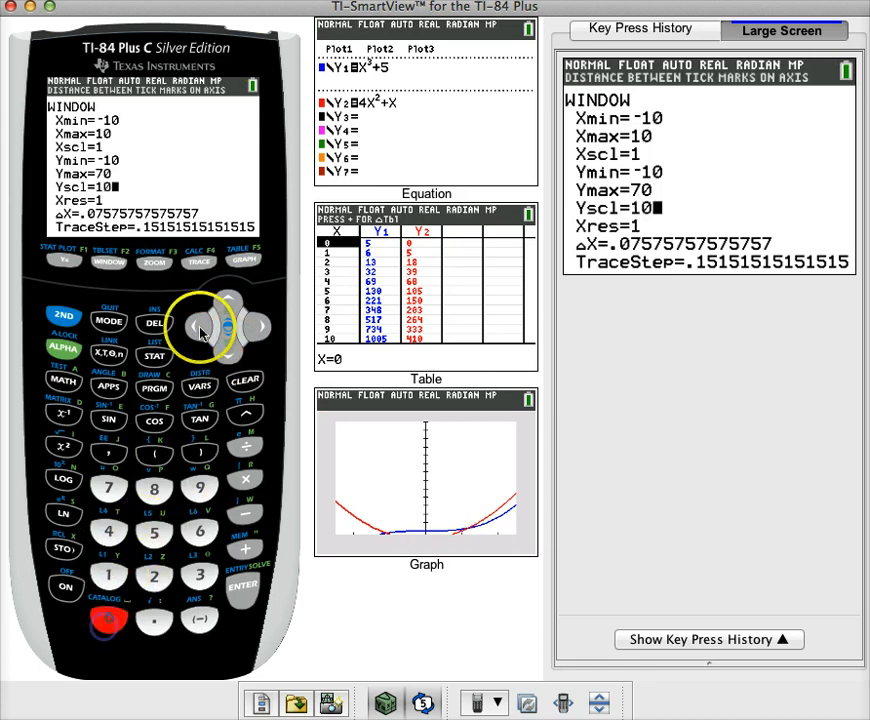
left_click(245, 261)
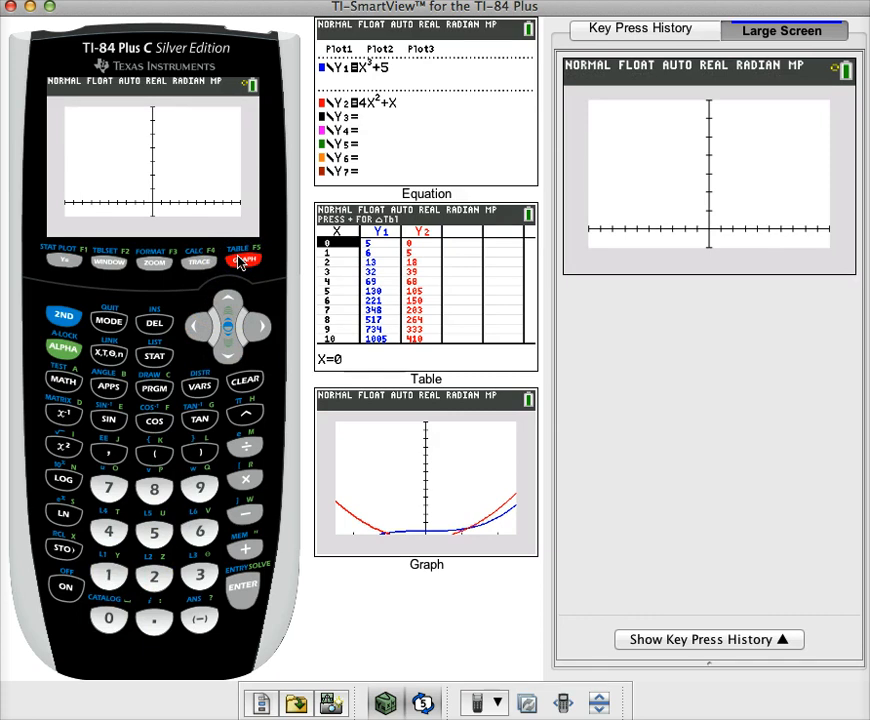
left_click(244, 260)
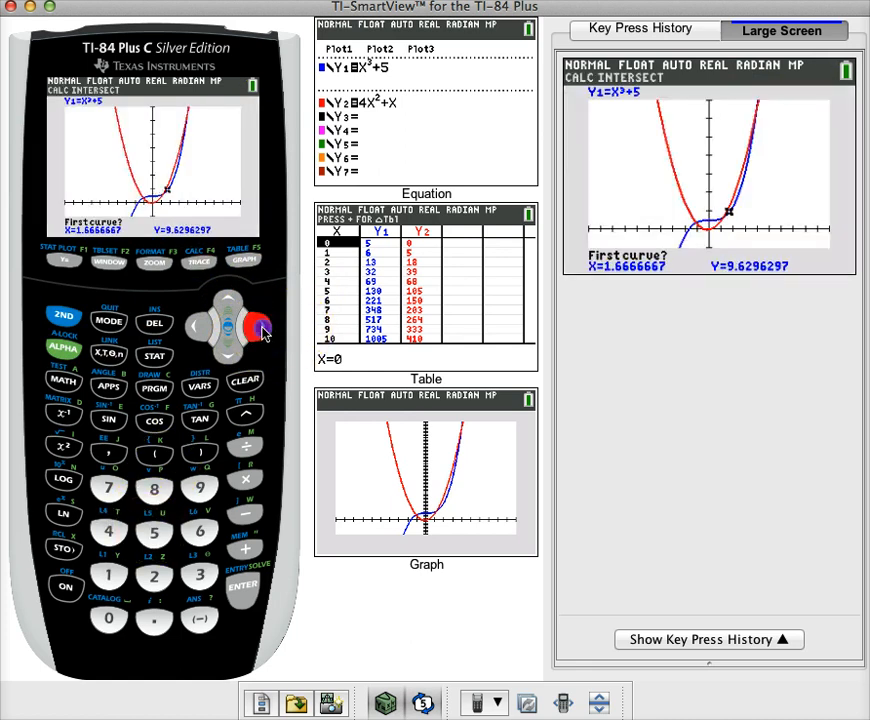
Trace right to the upper crossing and compute the intersection at X≈3.9309, Y≈65.7357
left_click(258, 328)
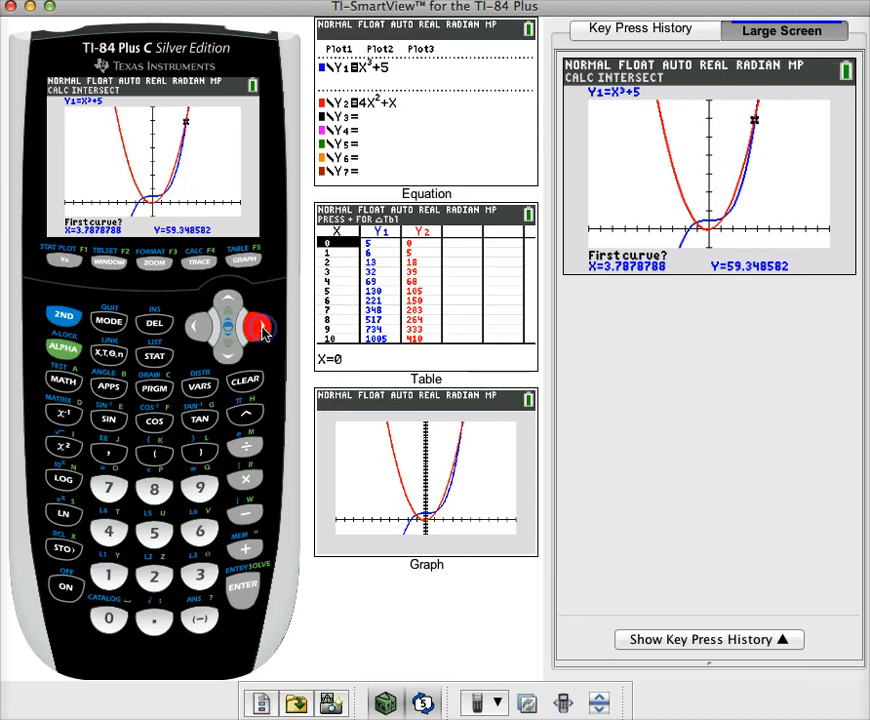
left_click(243, 587)
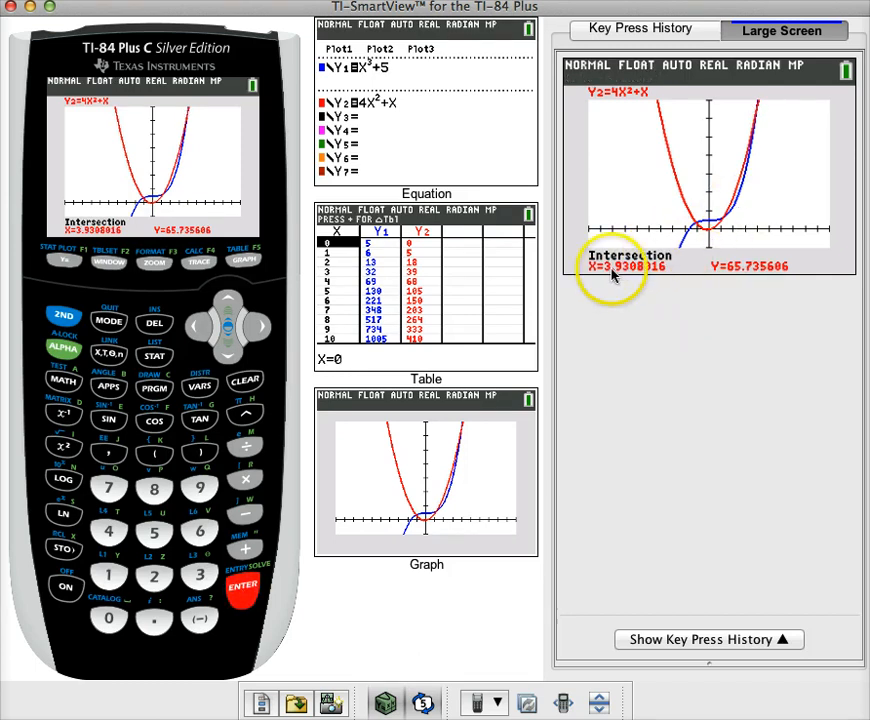
mouse_move(612, 418)
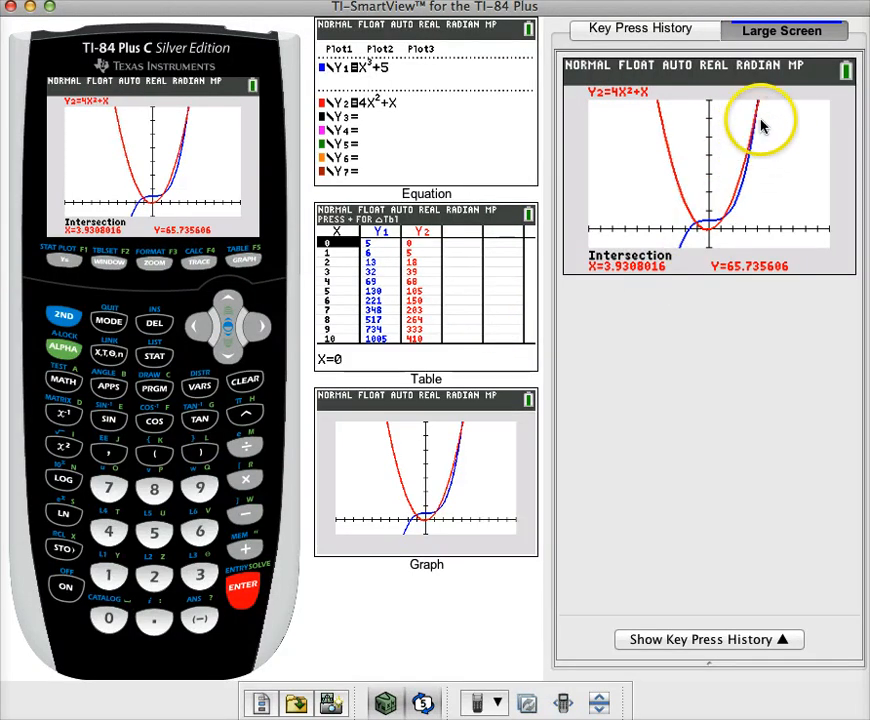
mouse_move(757, 130)
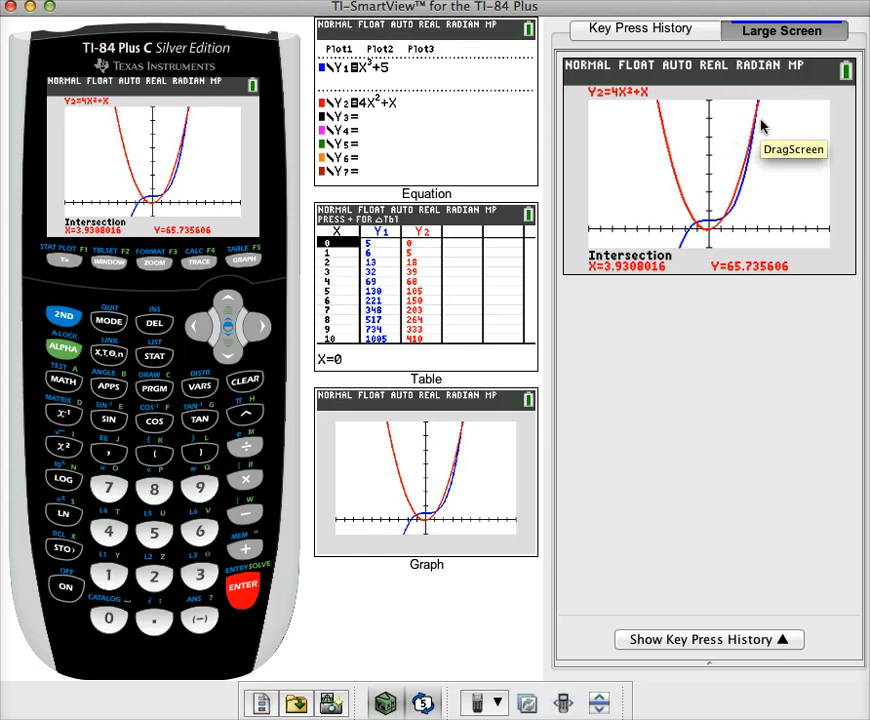